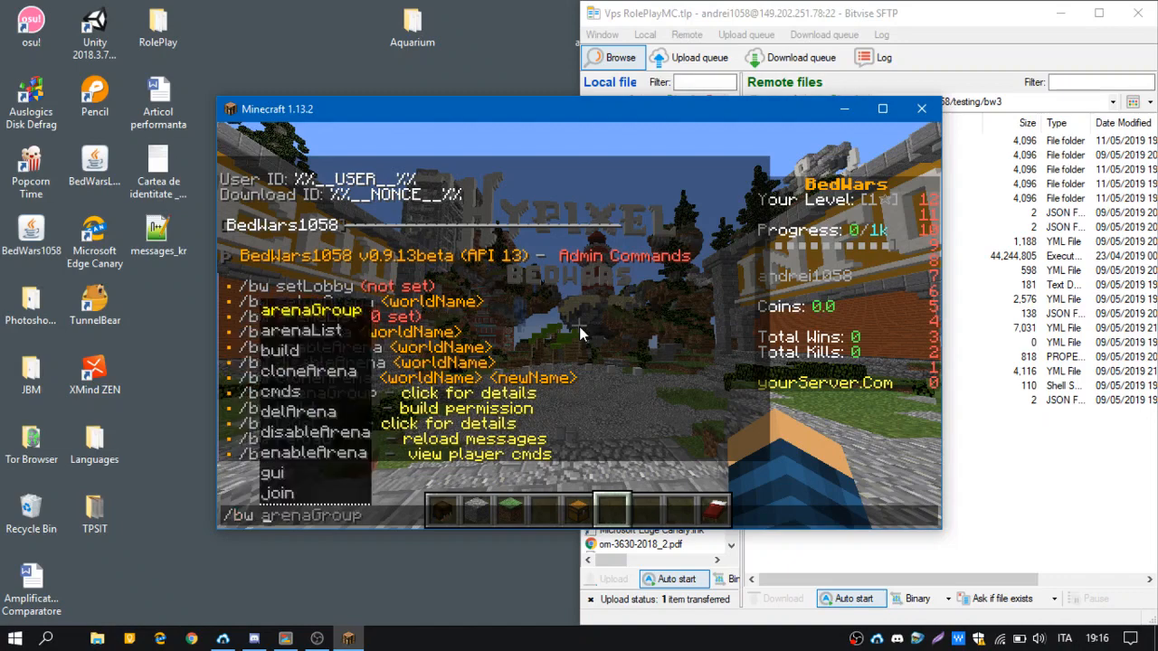
mouse_move(533, 478)
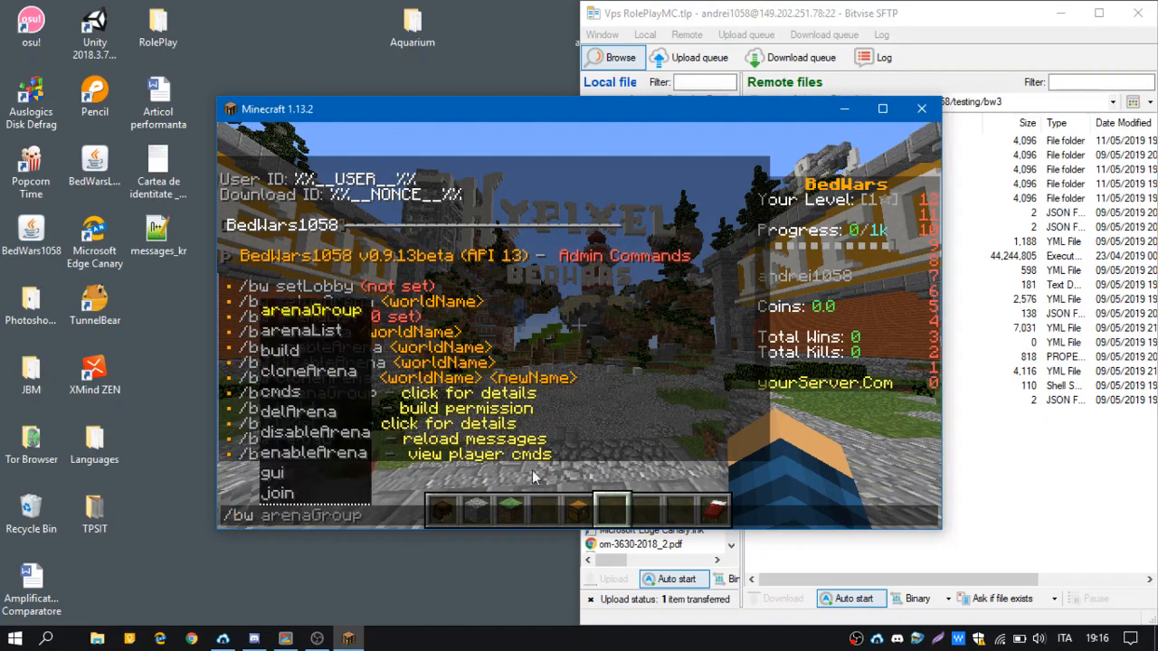
mouse_move(615, 329)
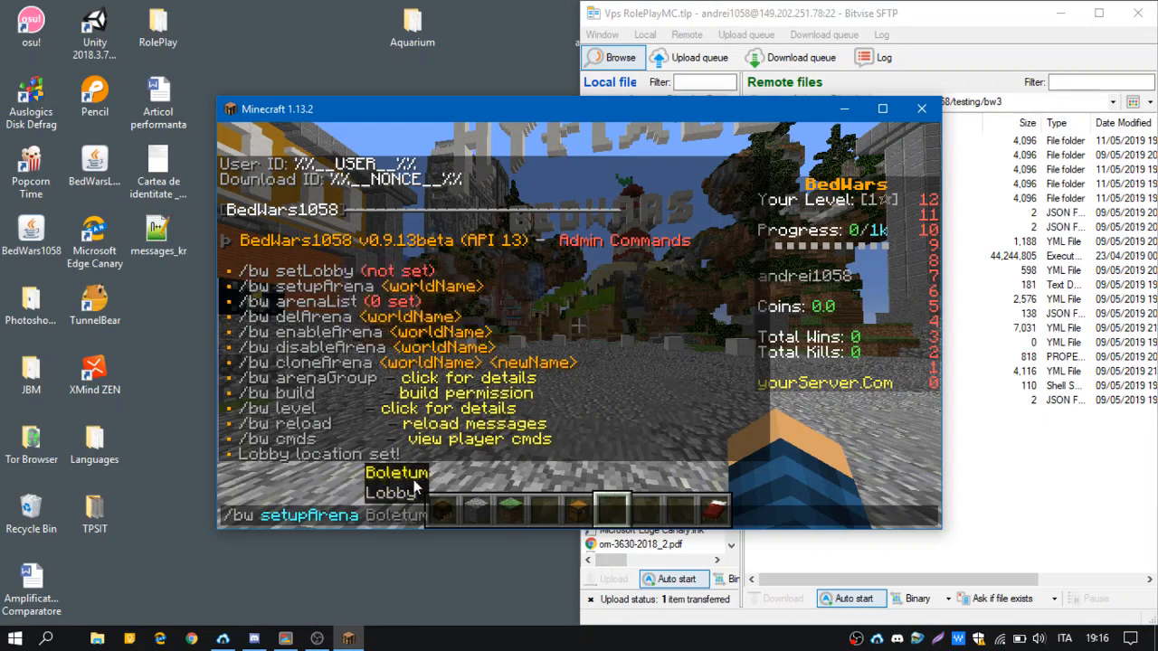
mouse_move(999, 483)
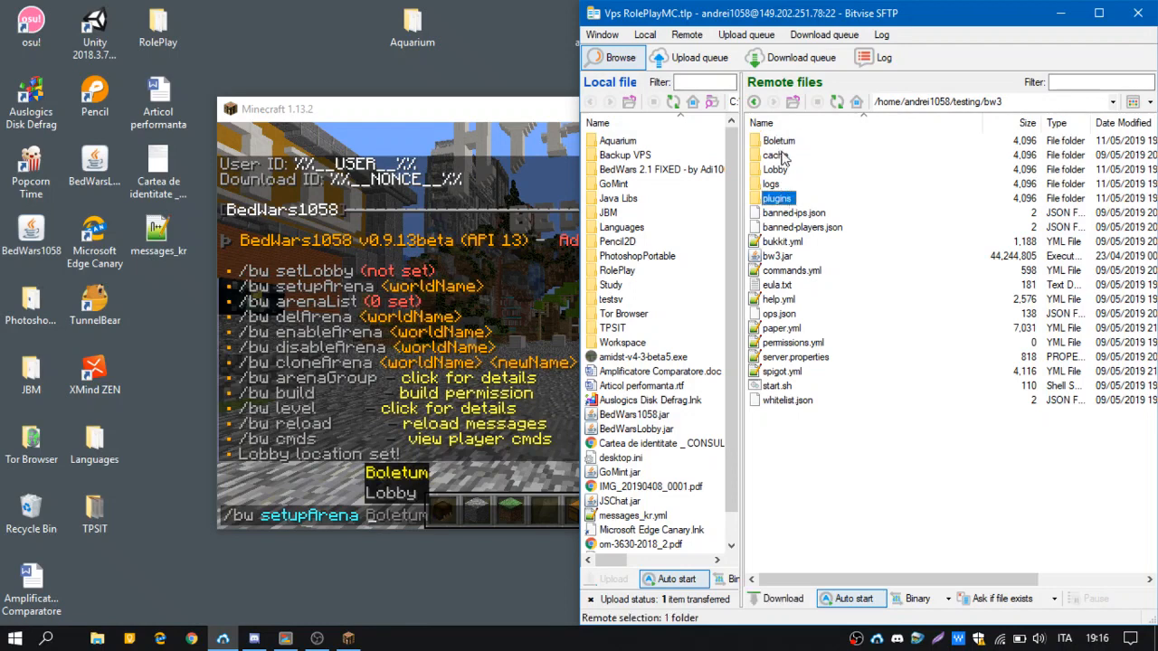
- Run the setup command for the Boletum arena, bringing up the setup method chooser
click(398, 109)
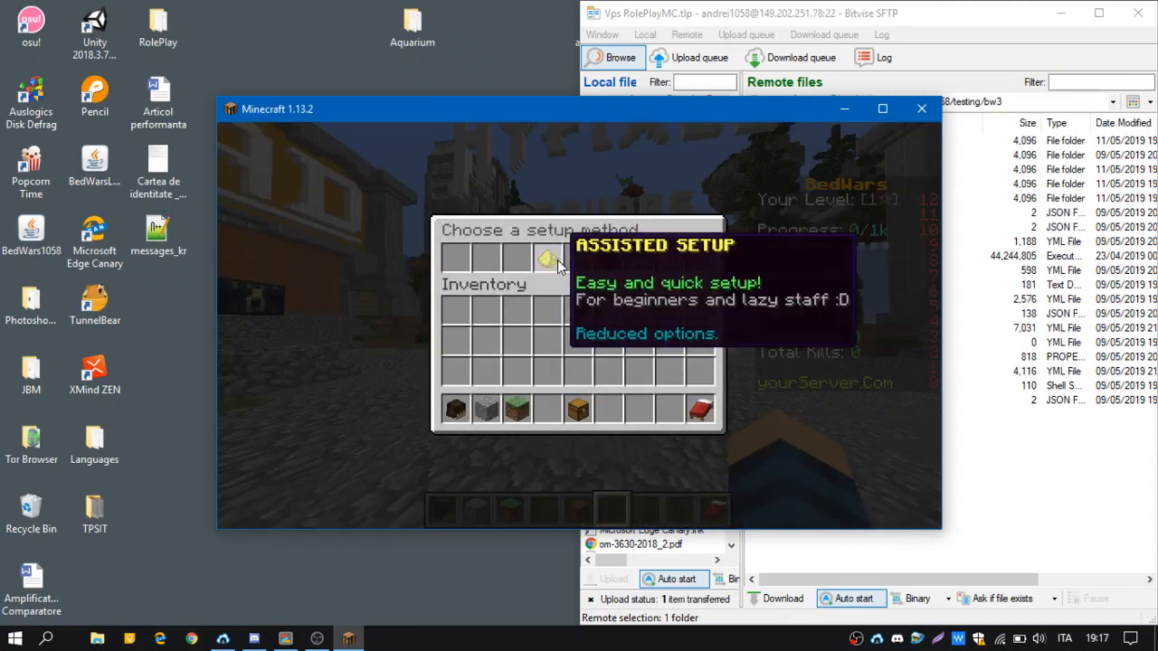
mouse_move(608, 261)
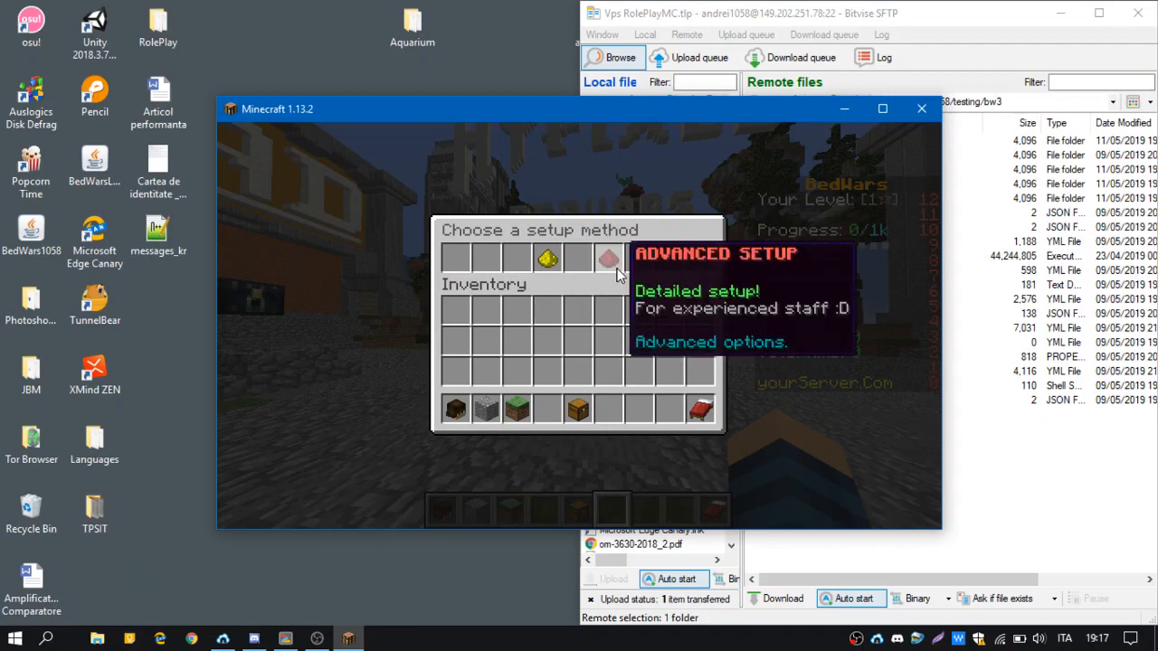
mouse_move(547, 261)
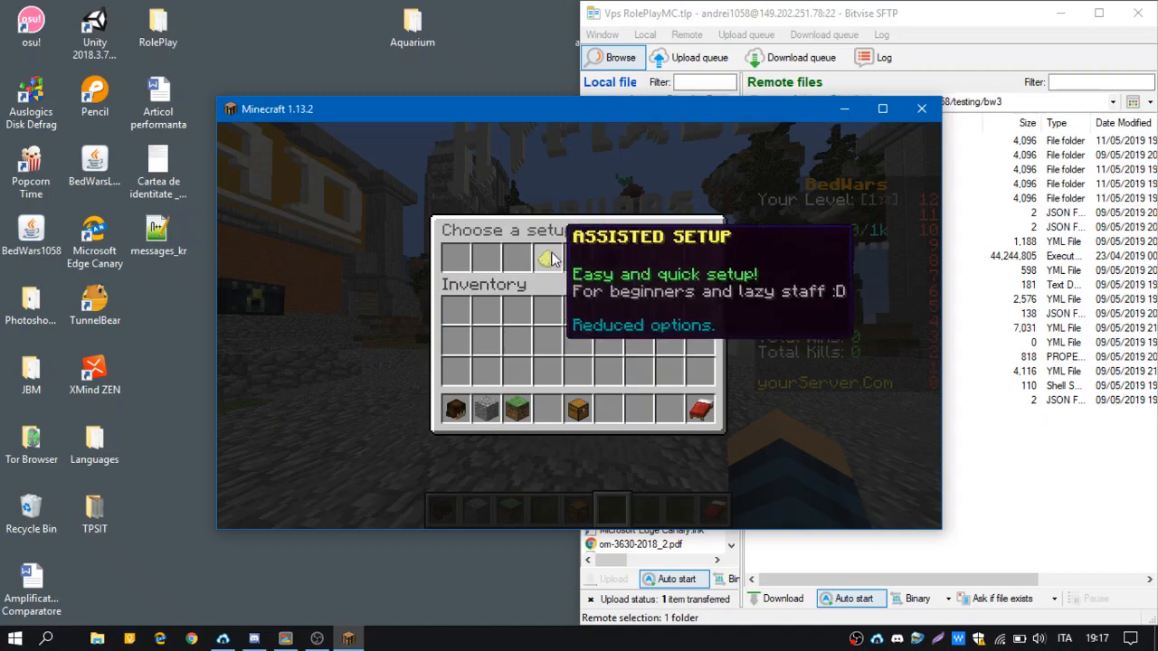
- Choose the quick Assisted Setup method for the Boletum arena
click(550, 257)
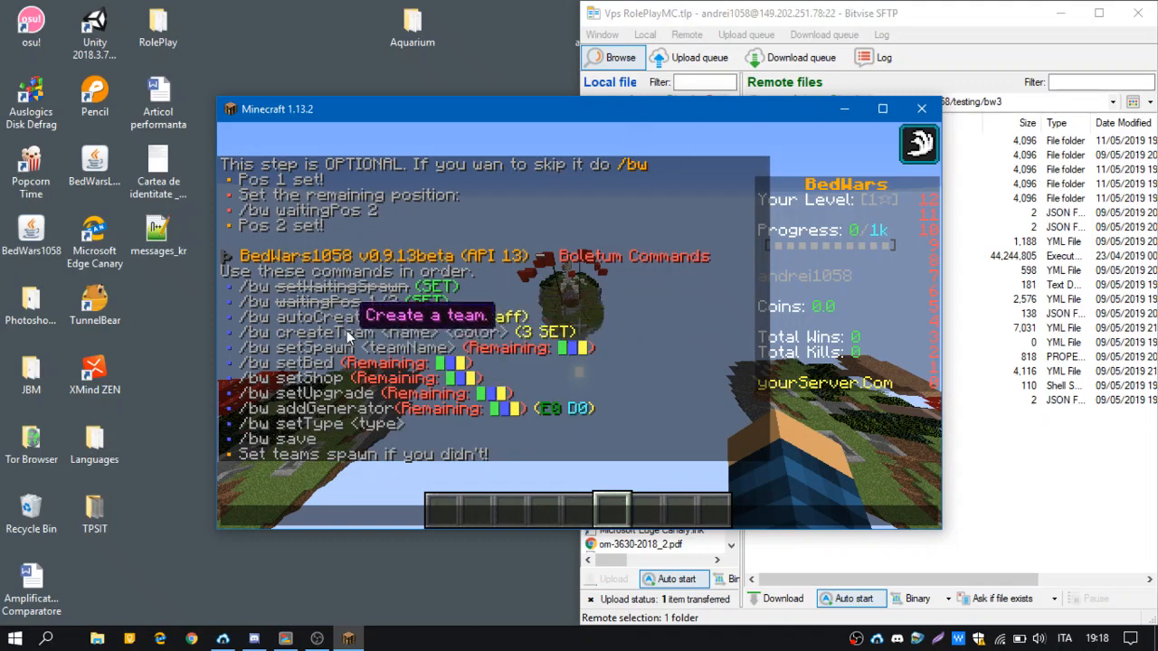
- Create the team 'Rosso' with colour red via /bw createTeam Rosso red
text(/bw createTeam)
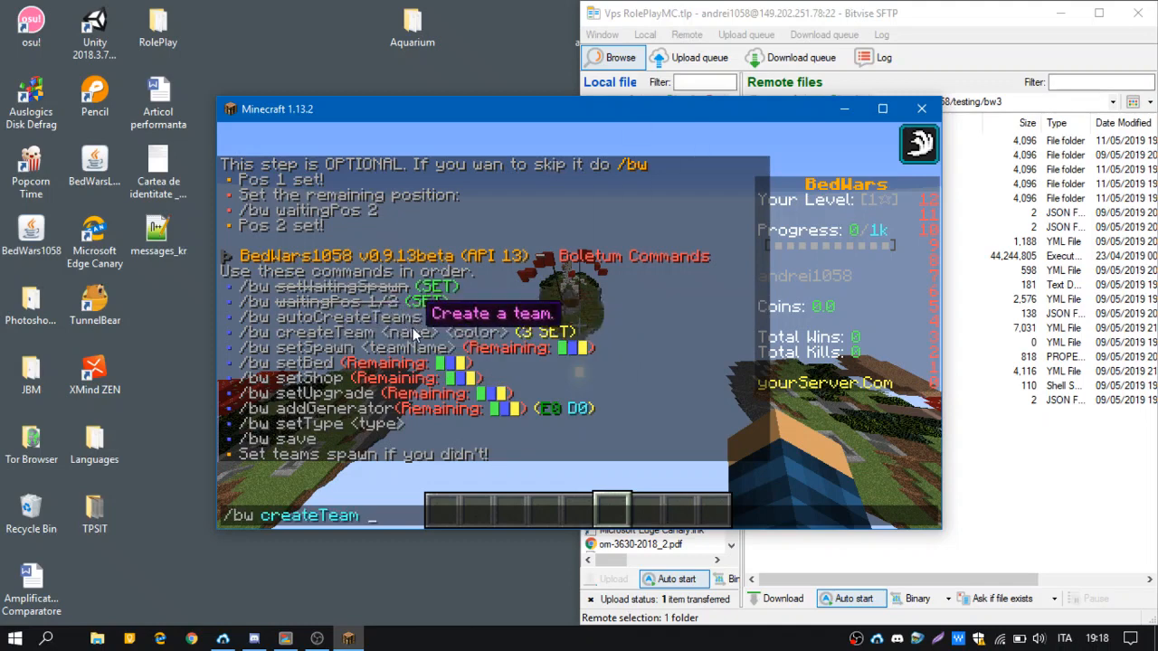
text(A)
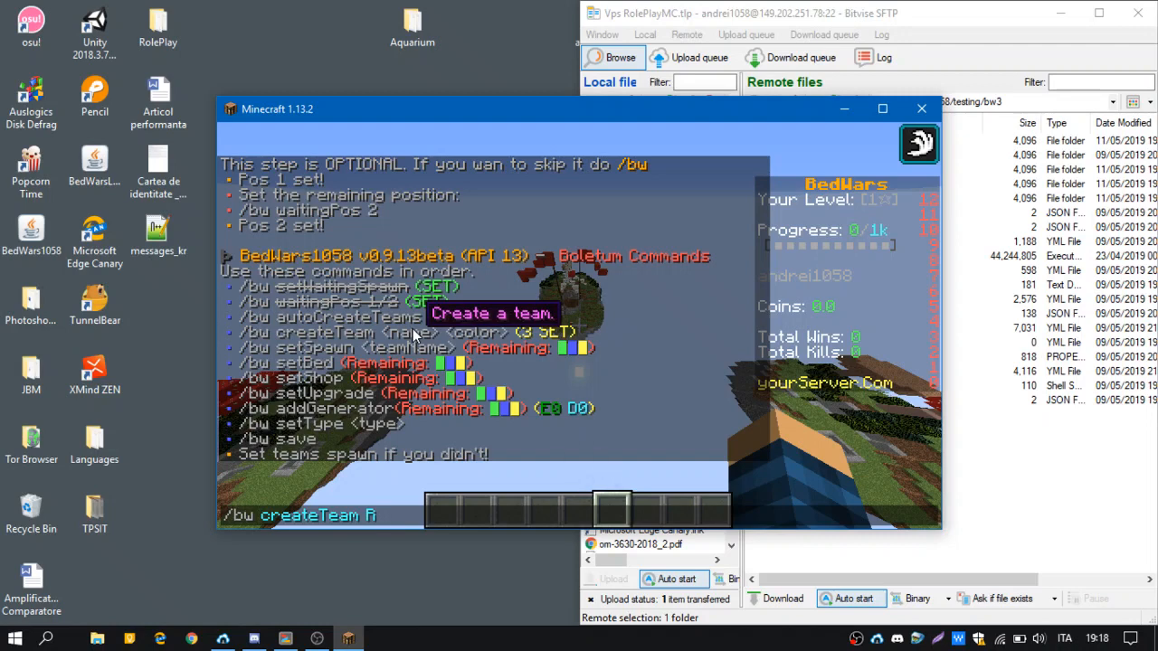
text(osso)
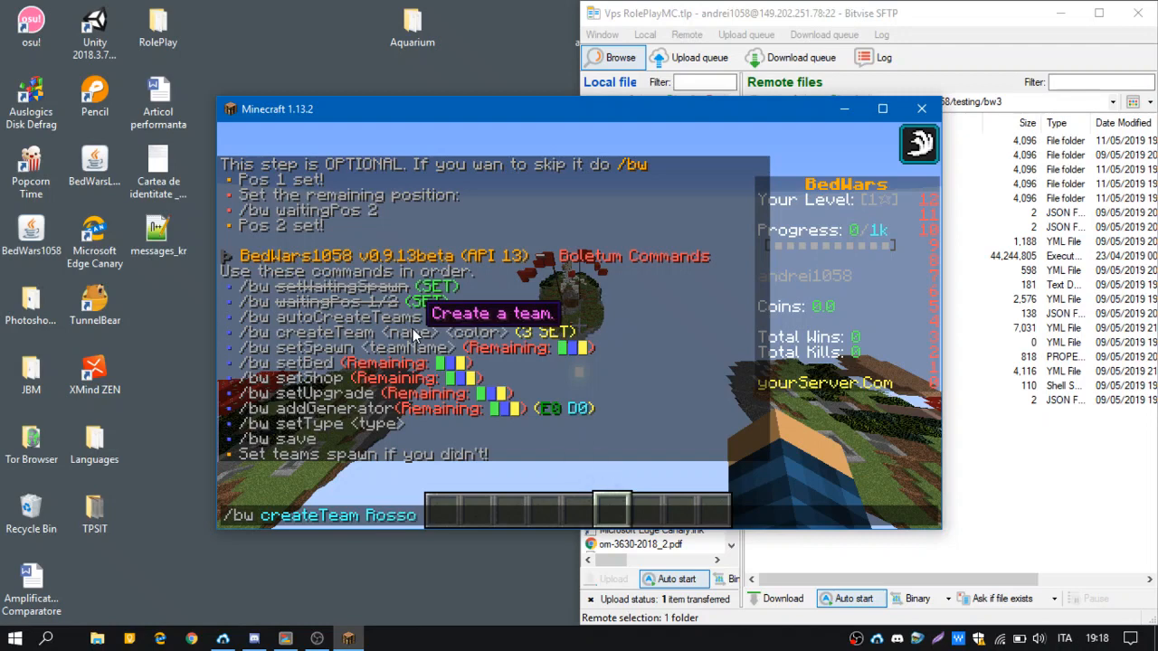
text(red)
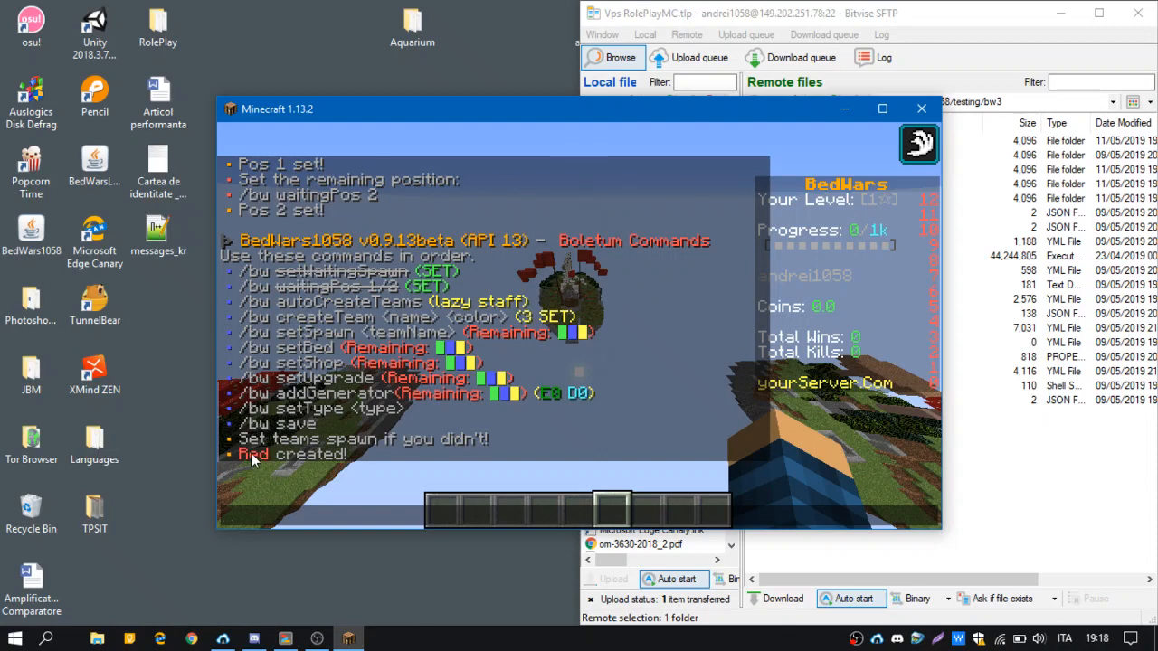
mouse_move(419, 318)
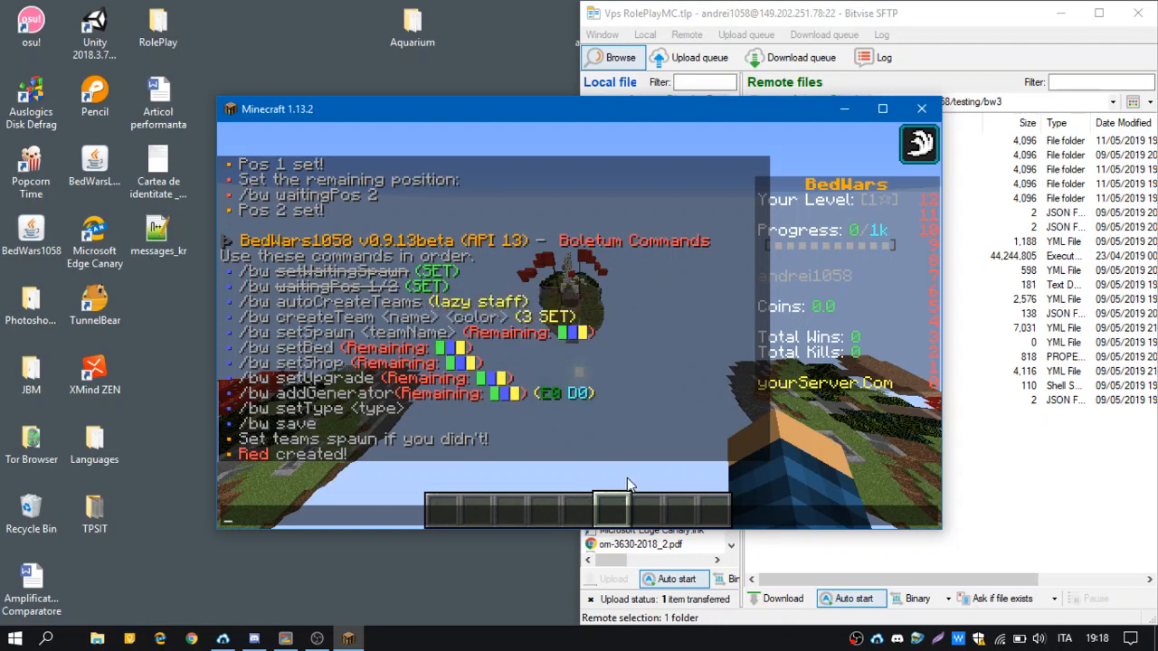
mouse_move(818, 246)
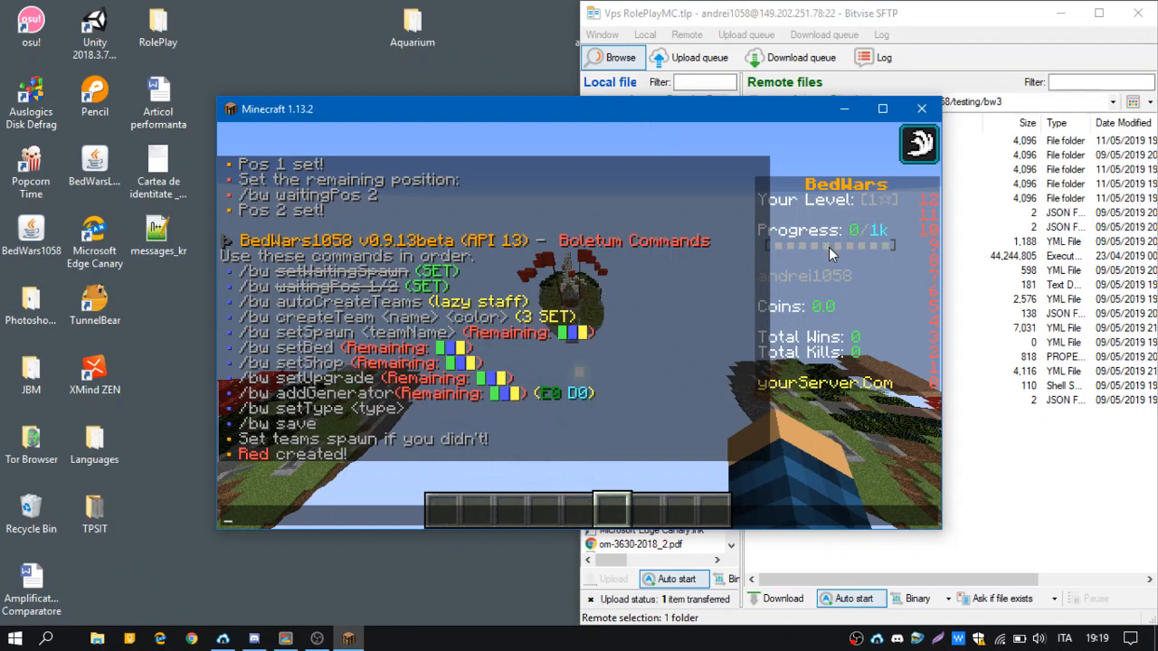
mouse_move(919, 278)
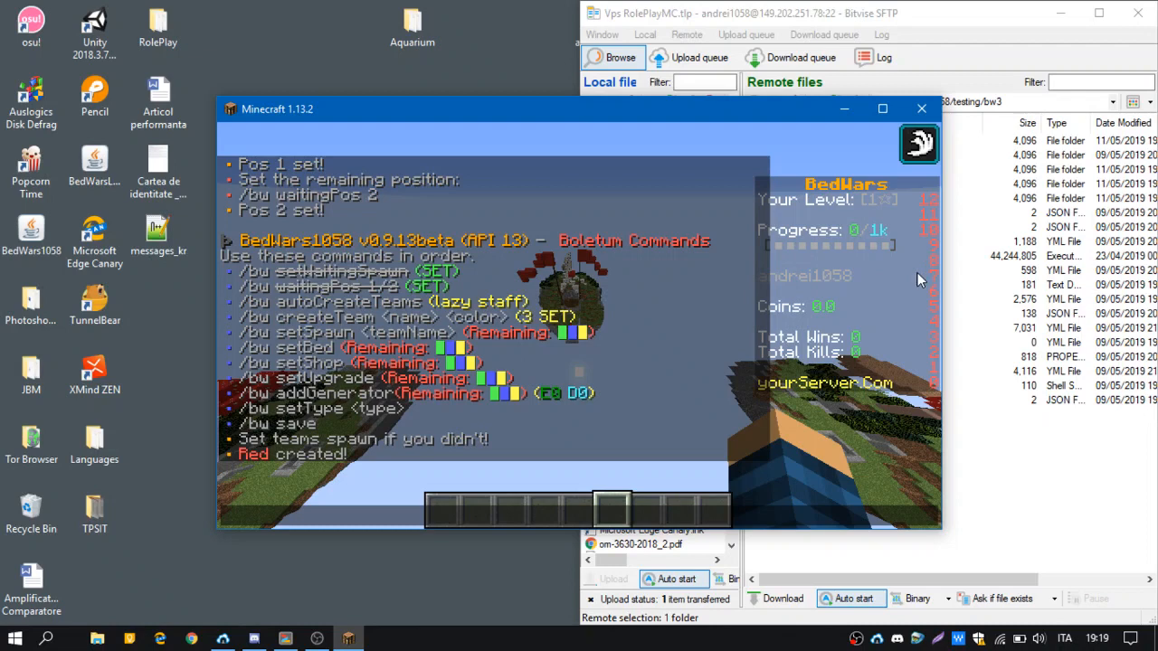
mouse_move(877, 278)
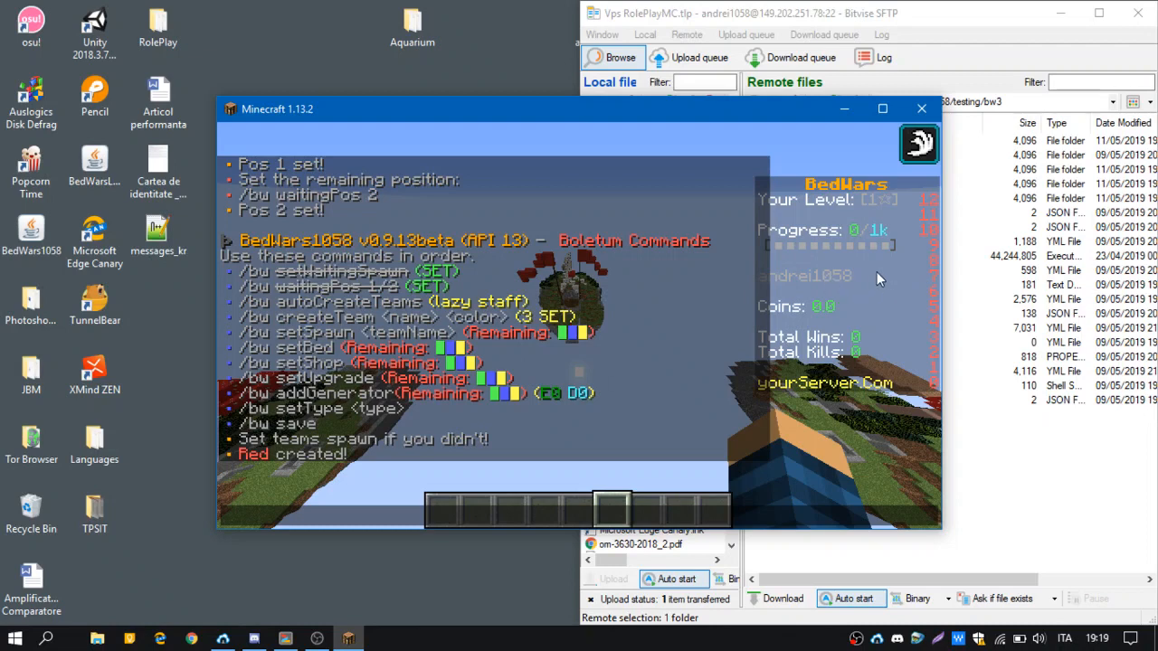
mouse_move(854, 316)
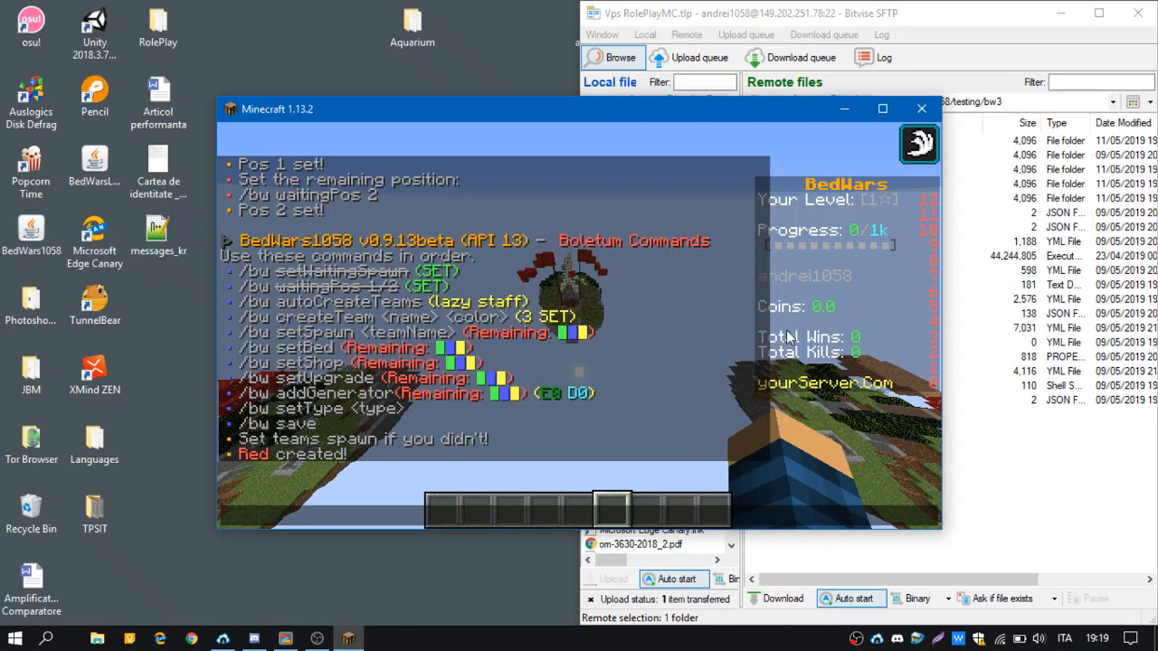
mouse_move(901, 298)
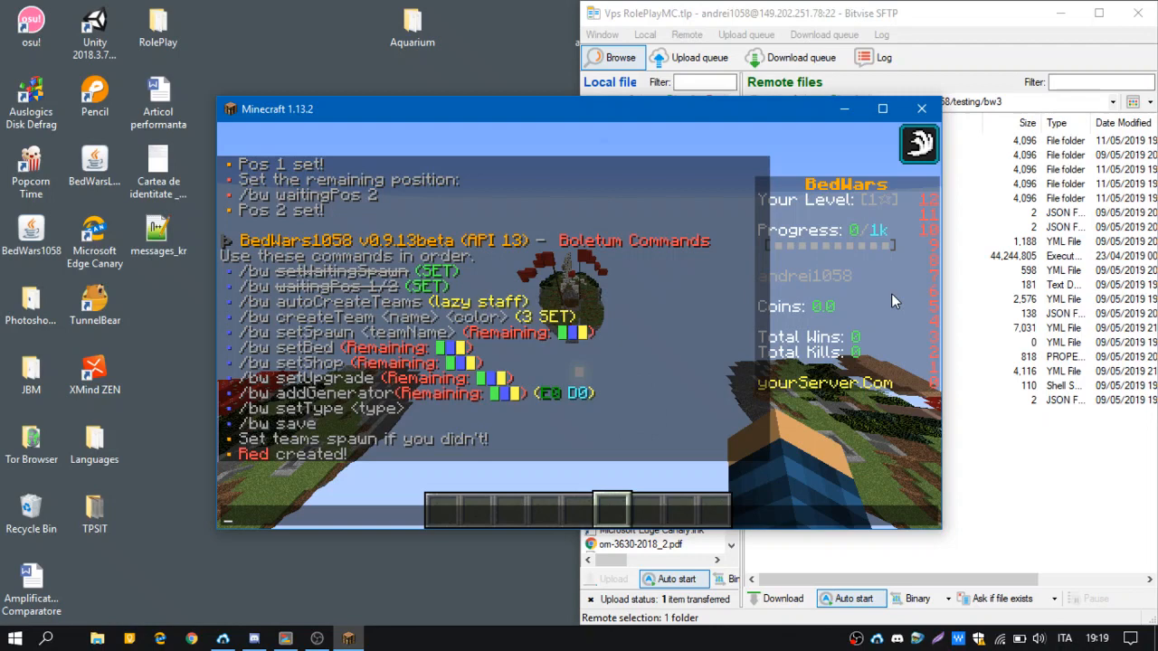
mouse_move(812, 295)
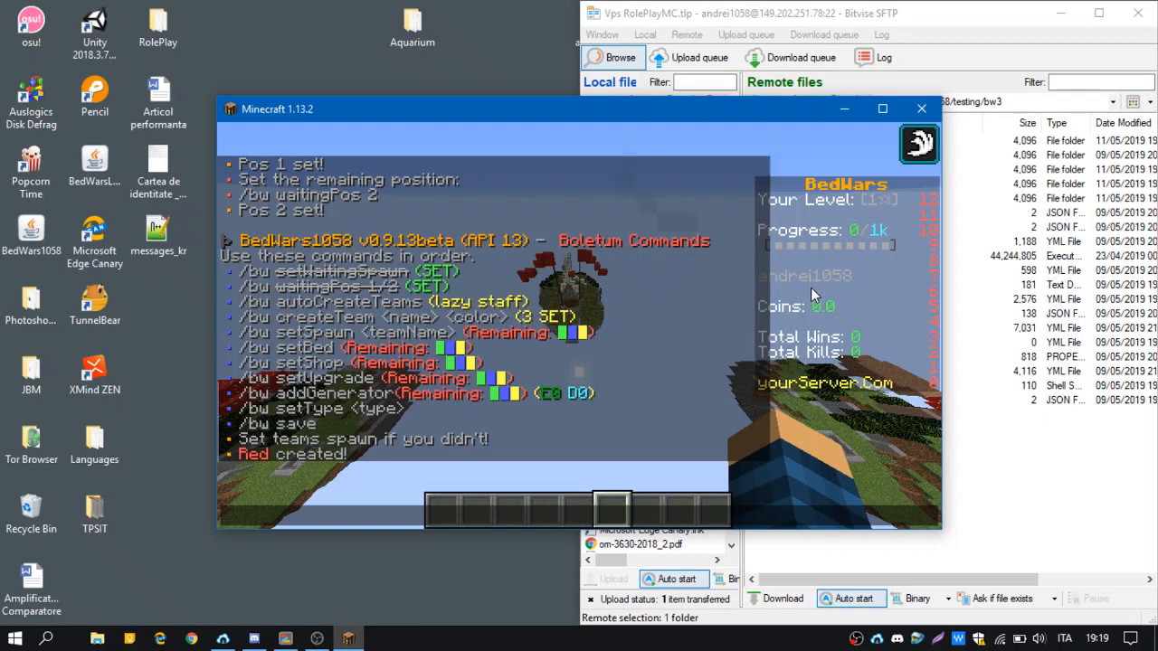
mouse_move(875, 284)
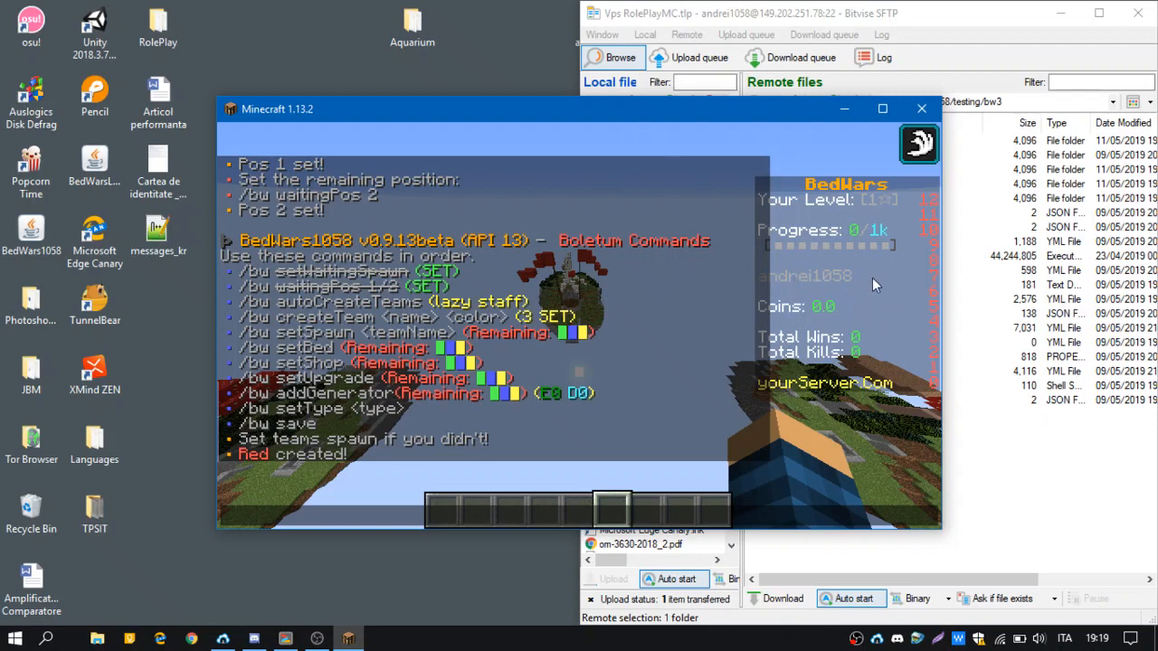
mouse_move(252, 461)
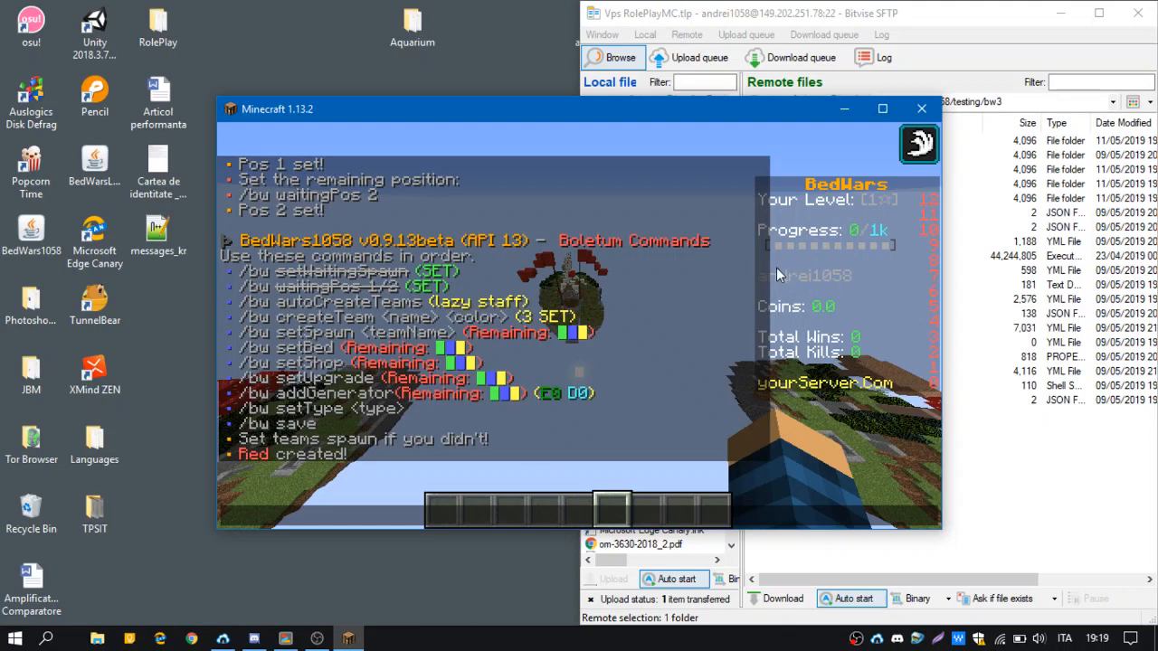
mouse_move(785, 272)
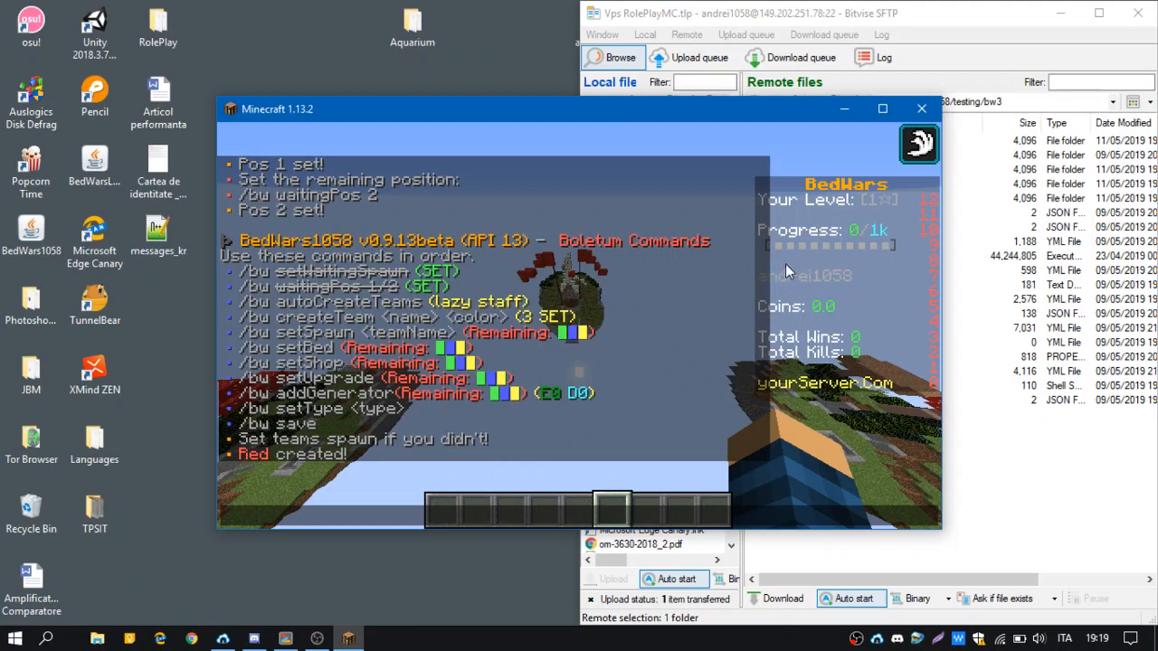
mouse_move(915, 275)
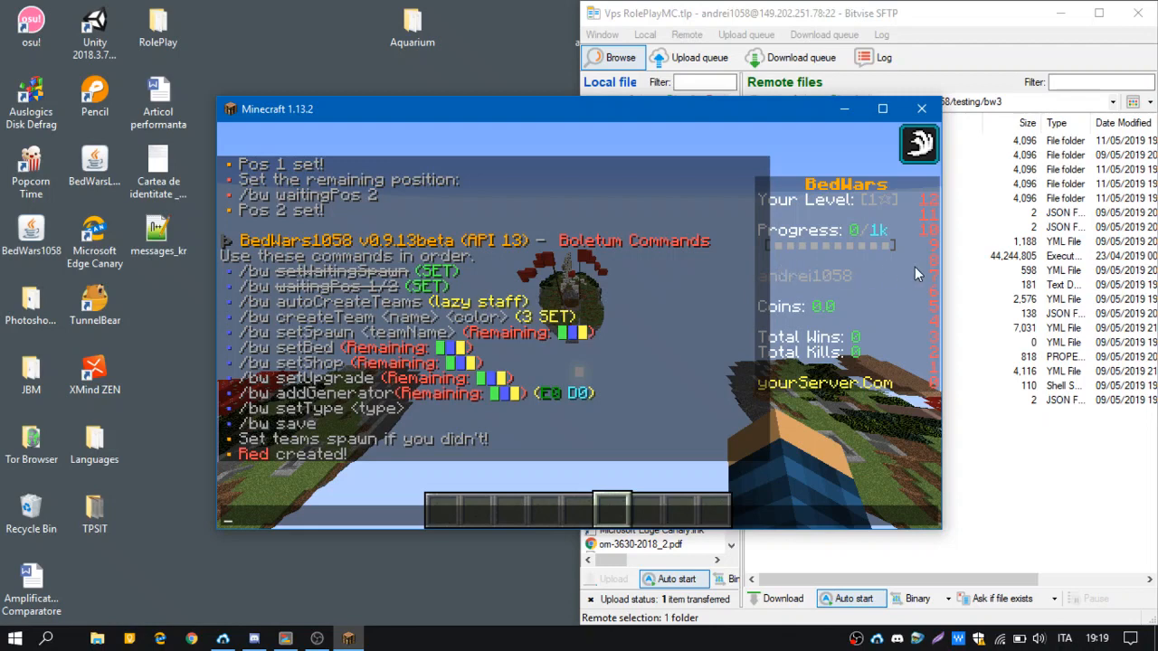
mouse_move(769, 271)
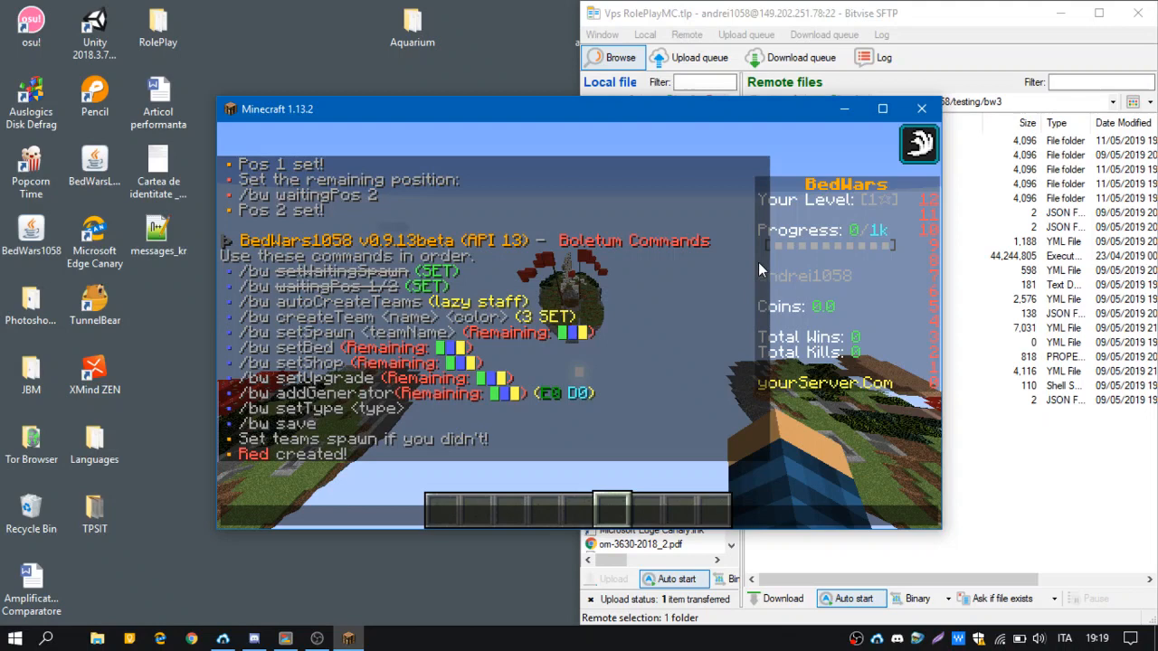
mouse_move(769, 268)
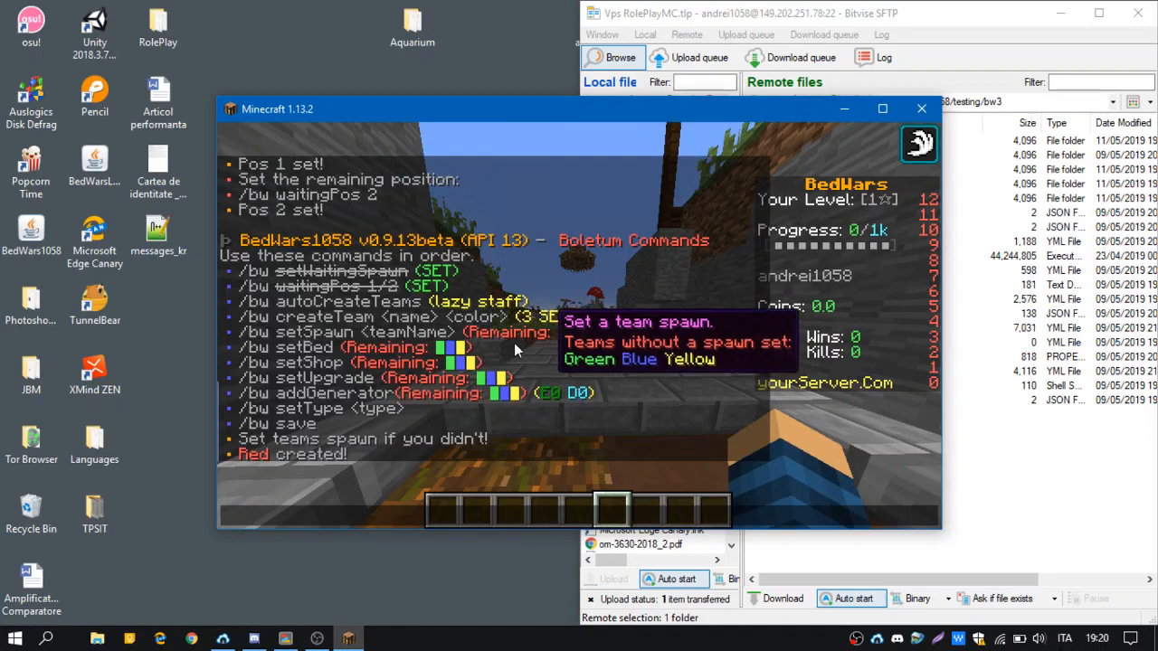
- Enter the /bw setSpawn command at Red's island
text(/bw setSpawn)
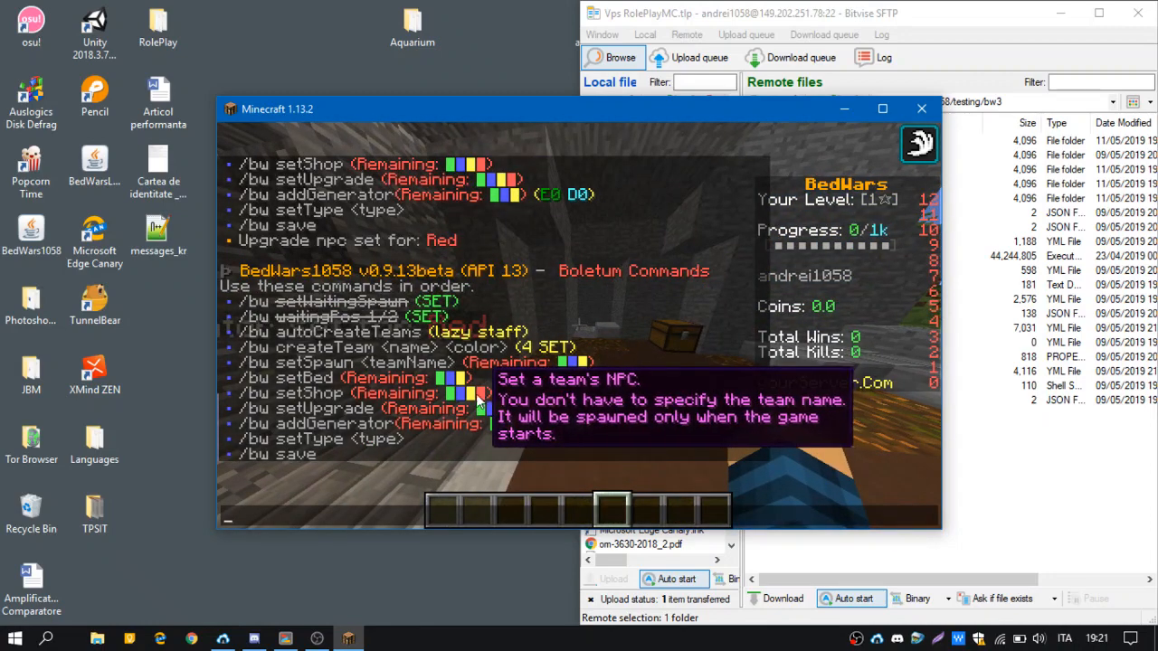
mouse_move(507, 401)
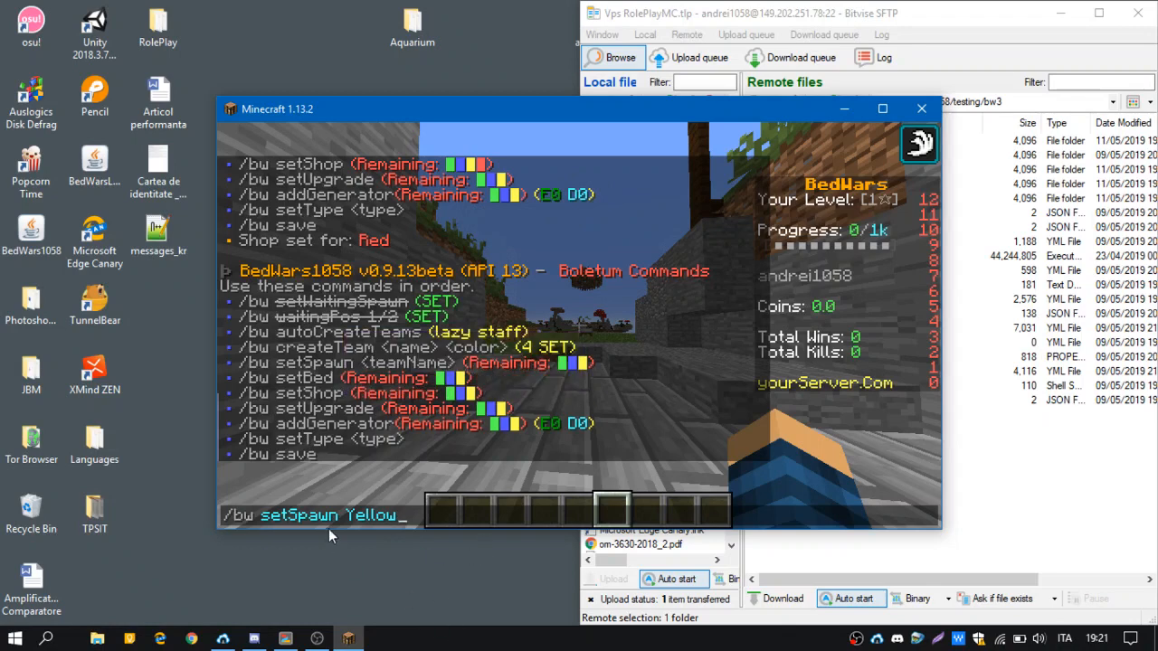
mouse_move(307, 523)
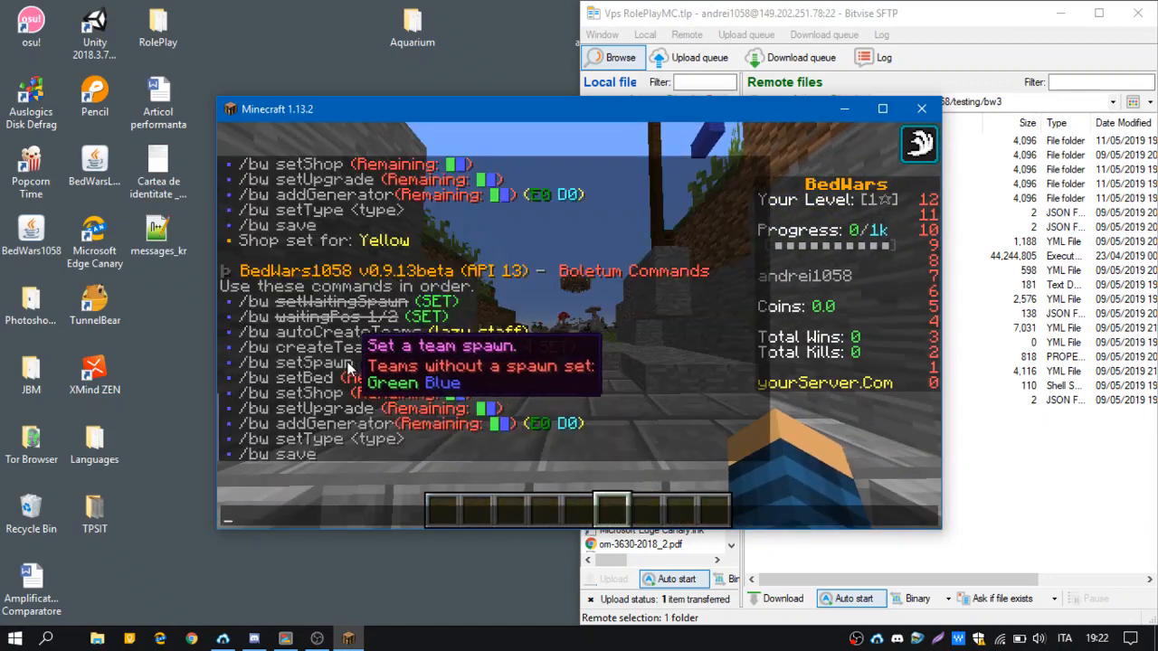
- Set Blue's spawn with /bw setSpawn Blue and its bed with /bw setBed Blue
text(/bw setSpawn Blue)
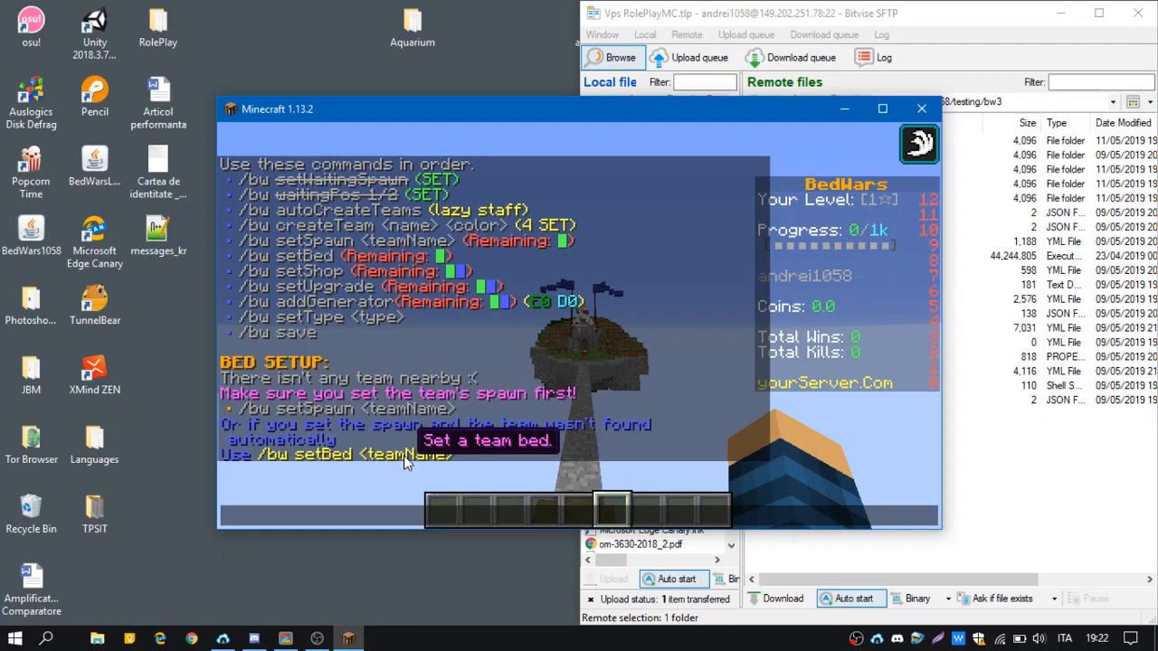
text(/bw setBed B)
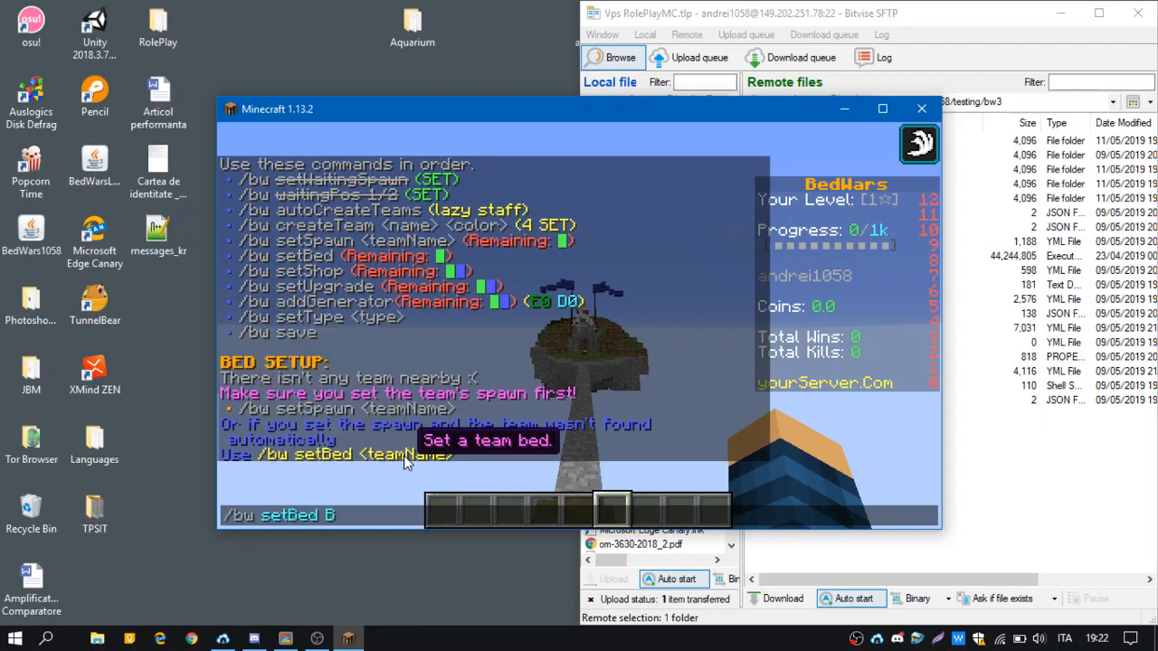
text(lue)
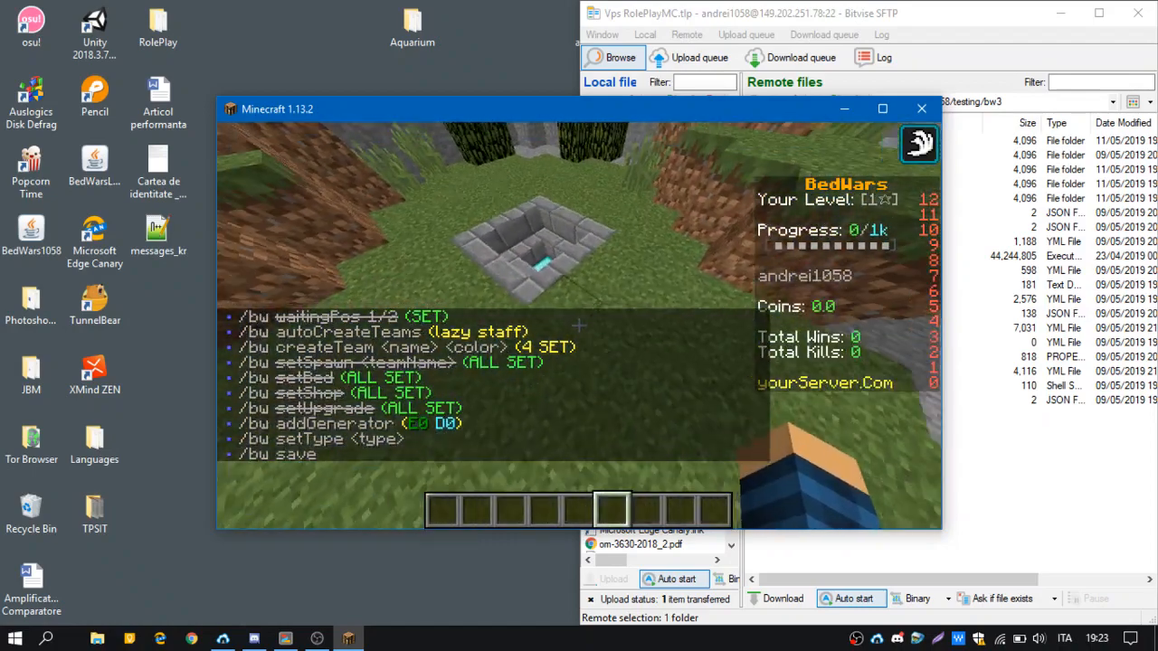
mouse_move(579, 325)
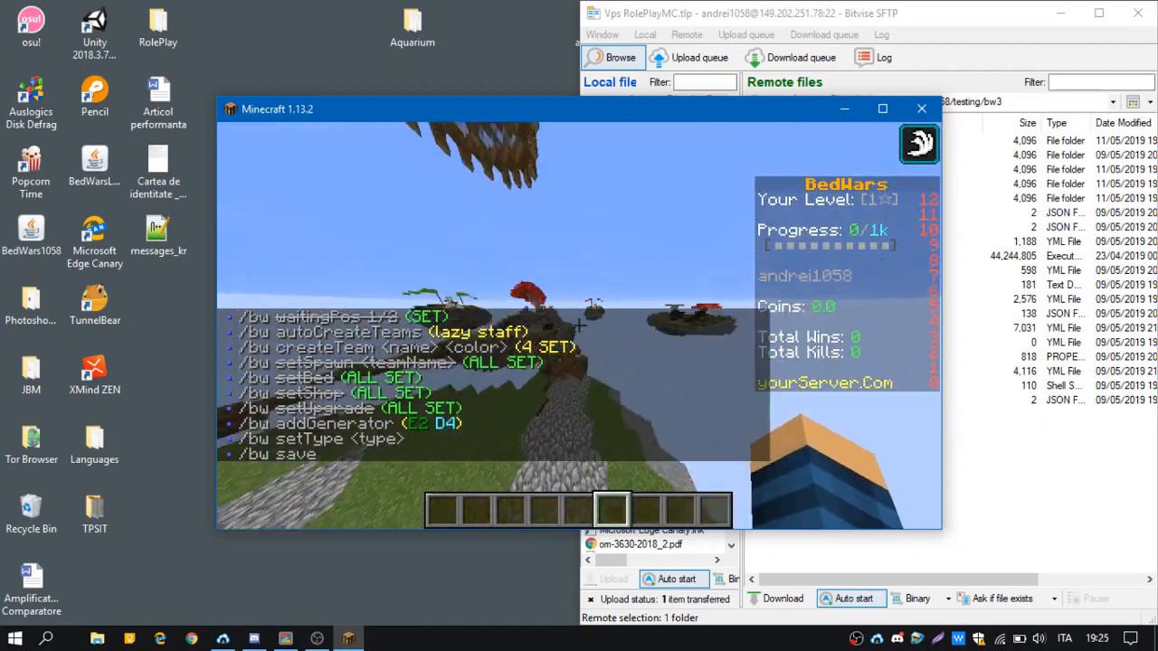
- Run /bw setType and choose 4v4v4v4 as the arena group
key(enter)
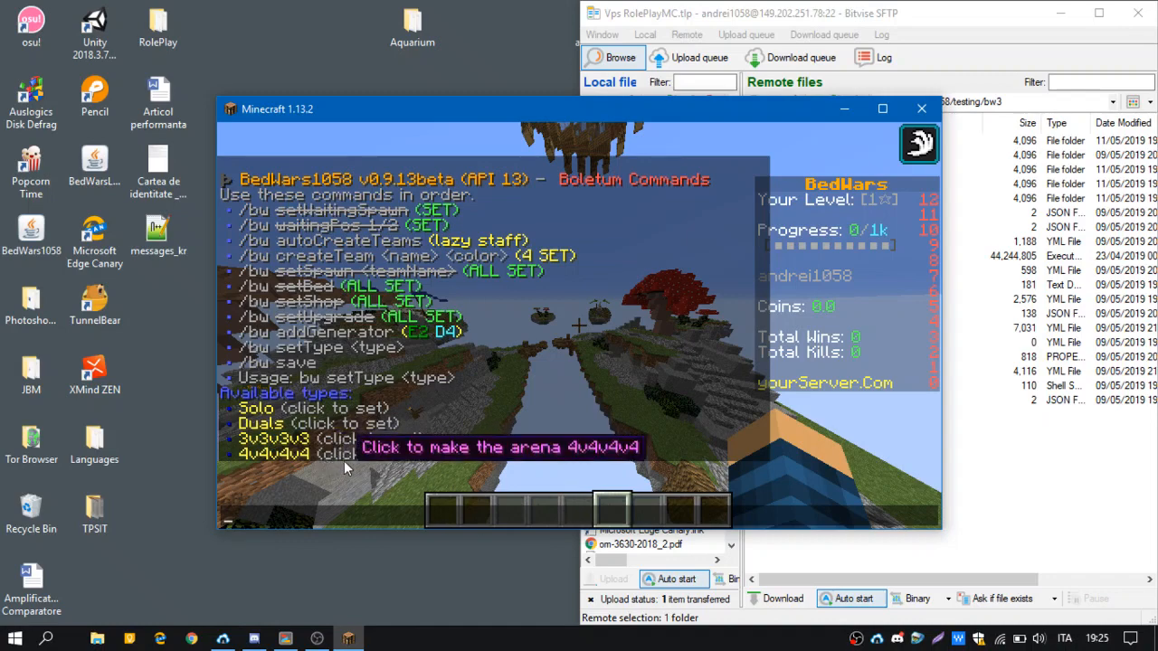
click(275, 452)
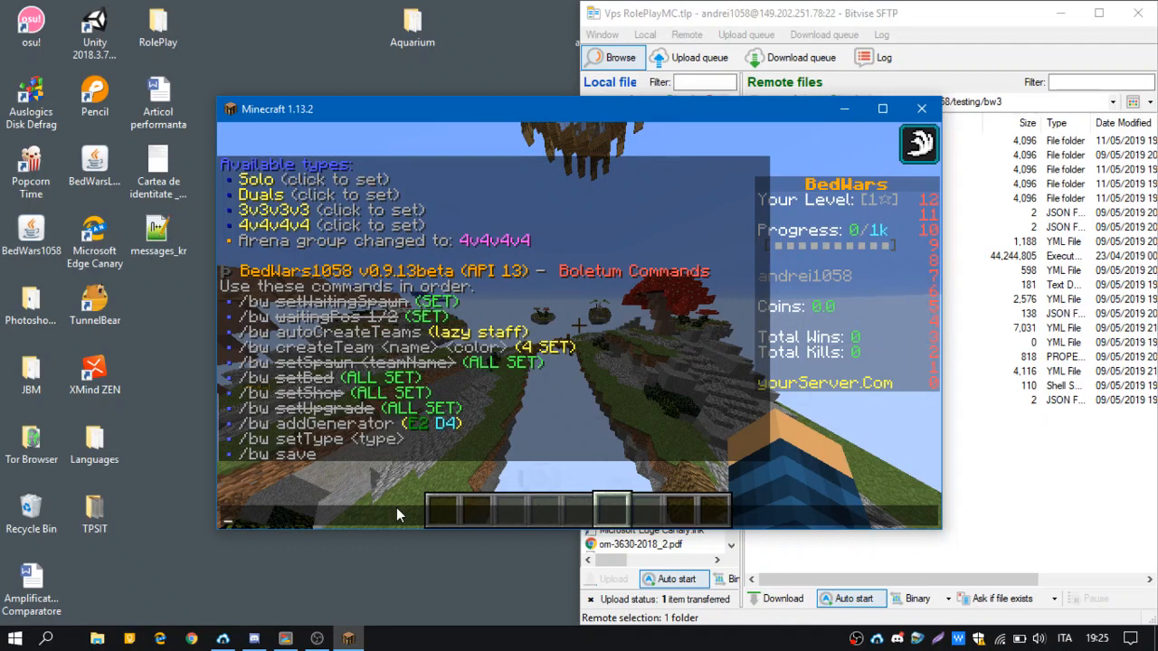
mouse_move(630, 424)
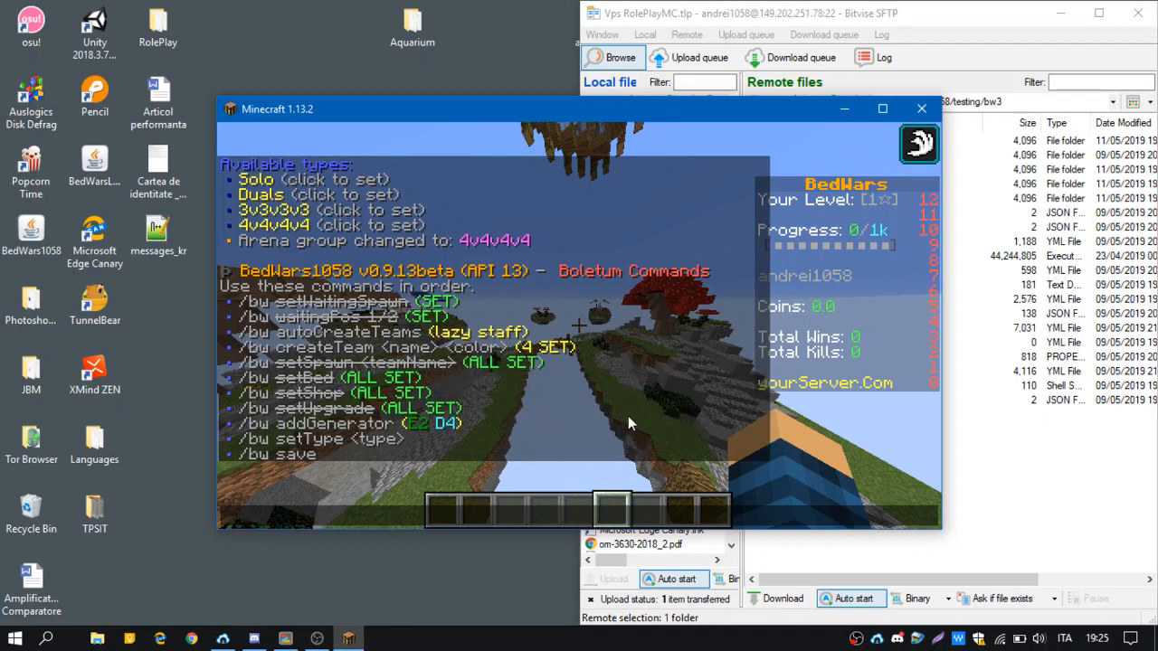
mouse_move(257, 179)
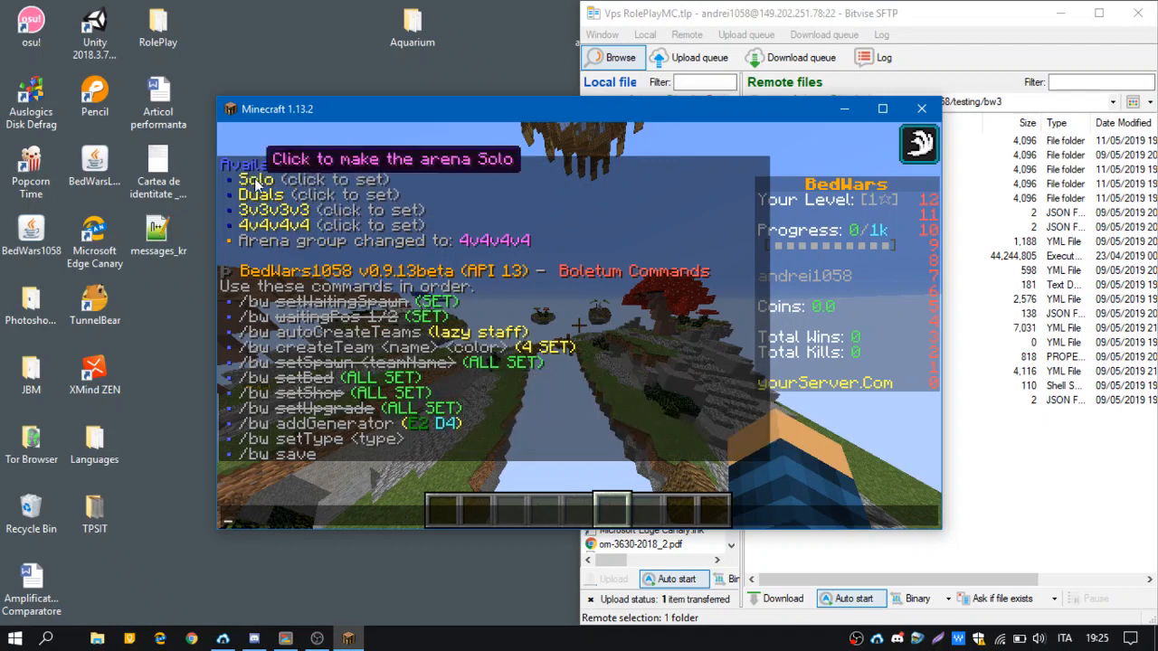